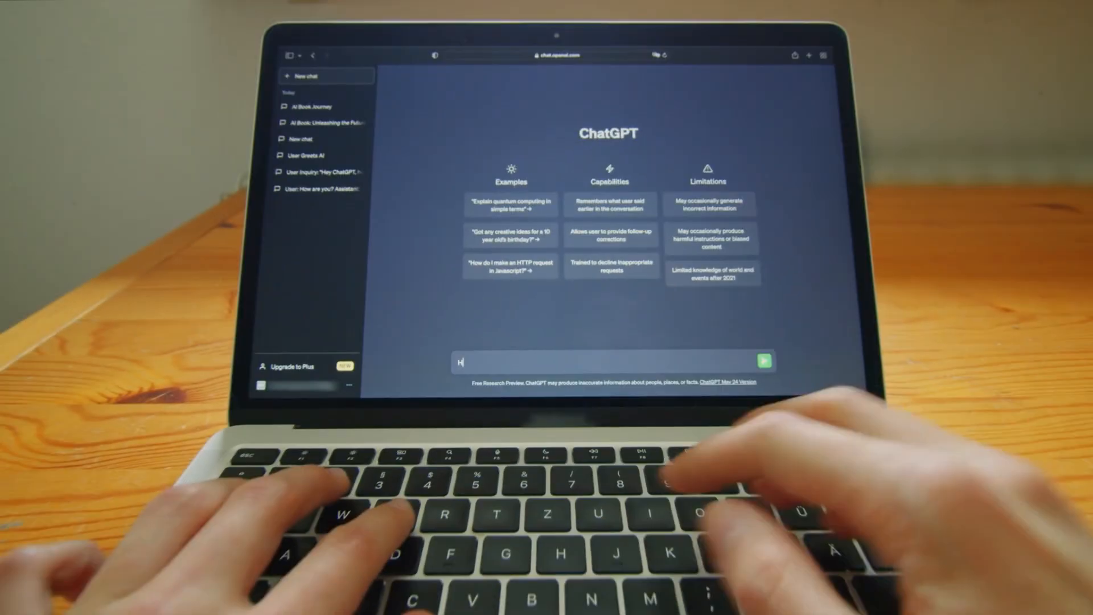
Send ChatGPT a prompt starting 'Hello ChatGPT,' asking it to write a book about AI
{"action": "type", "text": "Hello ChatGPT, please write a book abou"}
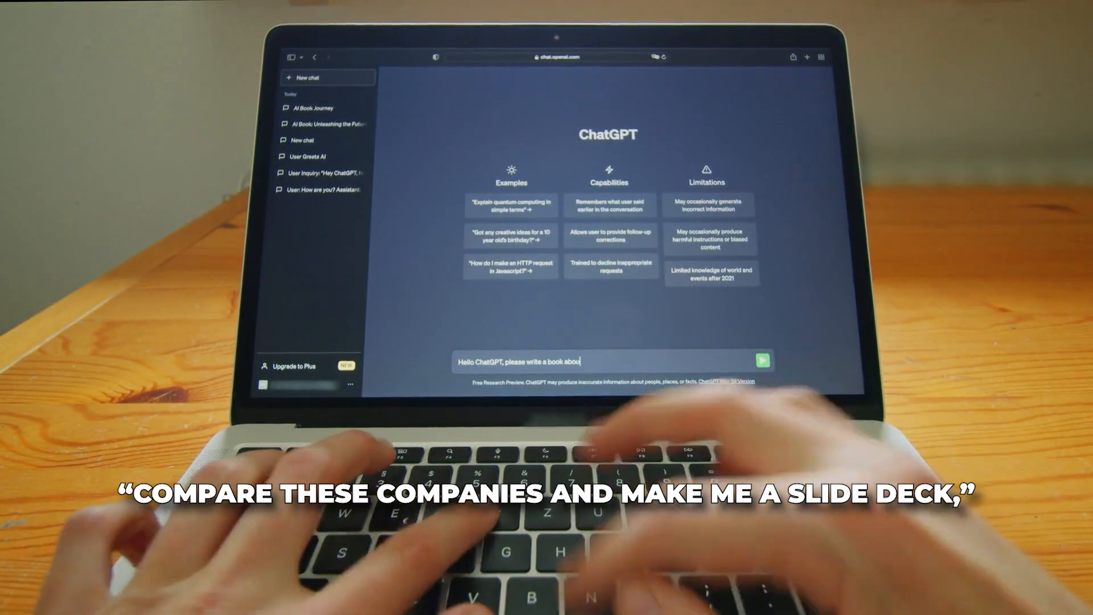
{"action": "left_click", "coordinate": [761, 360]}
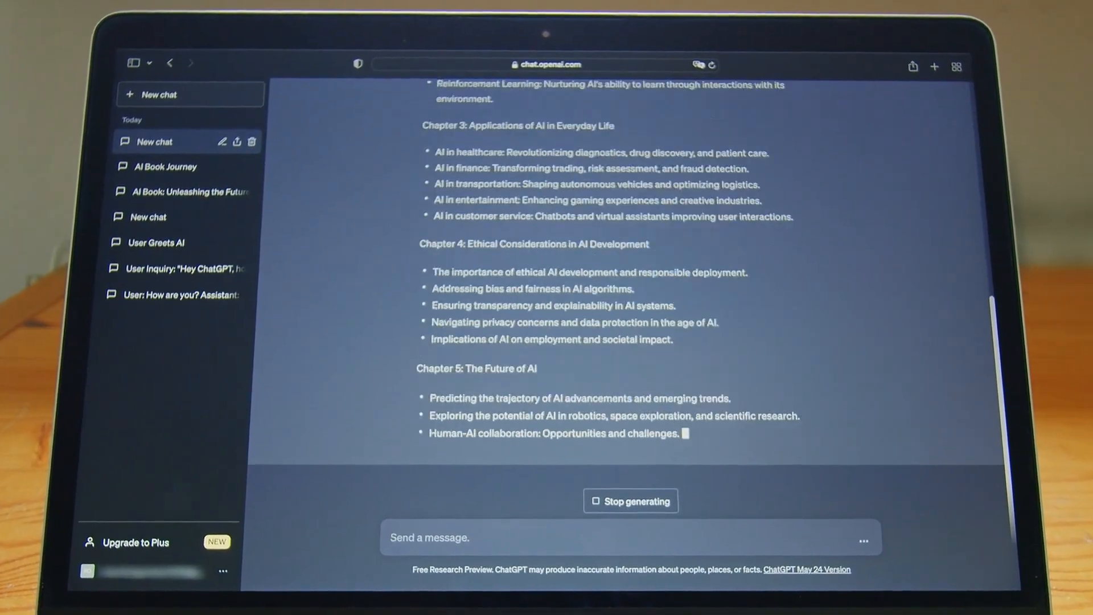